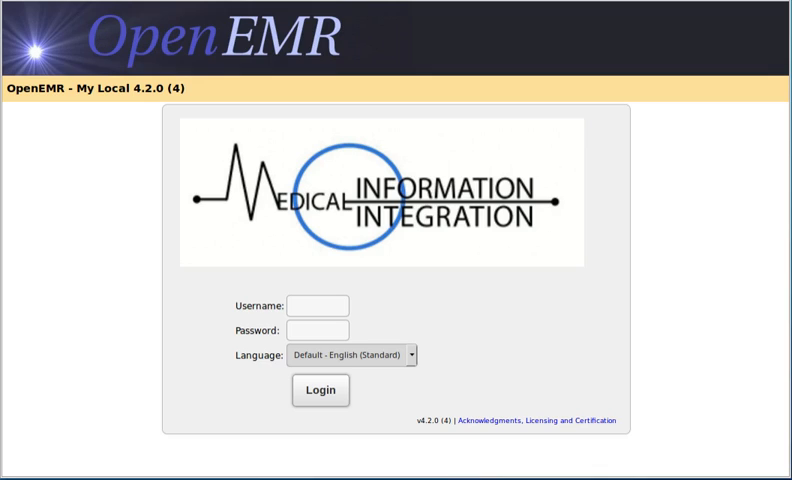
click(320, 390)
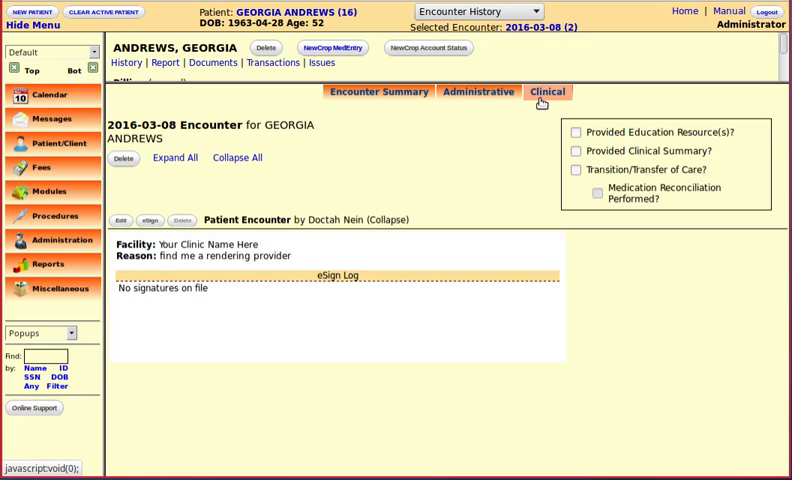
Review the encounter's Administrative and Clinical forms, view Review of Systems Checks, then go to Messages
click(480, 92)
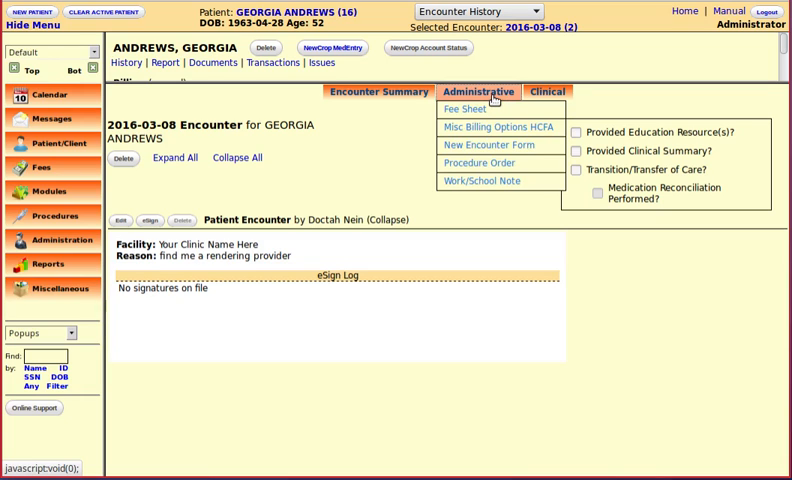
click(556, 92)
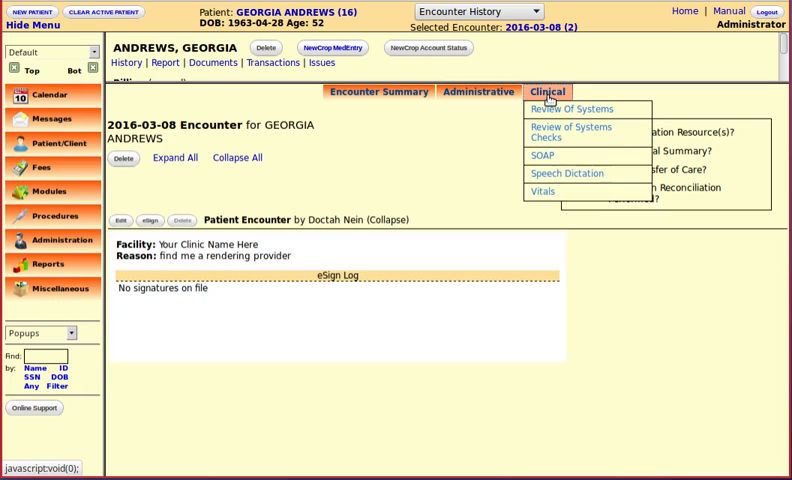
mouse_move(548, 138)
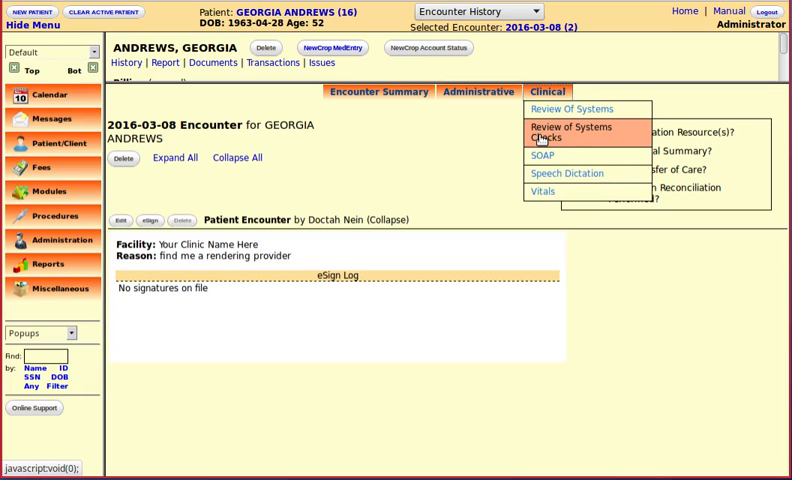
click(578, 132)
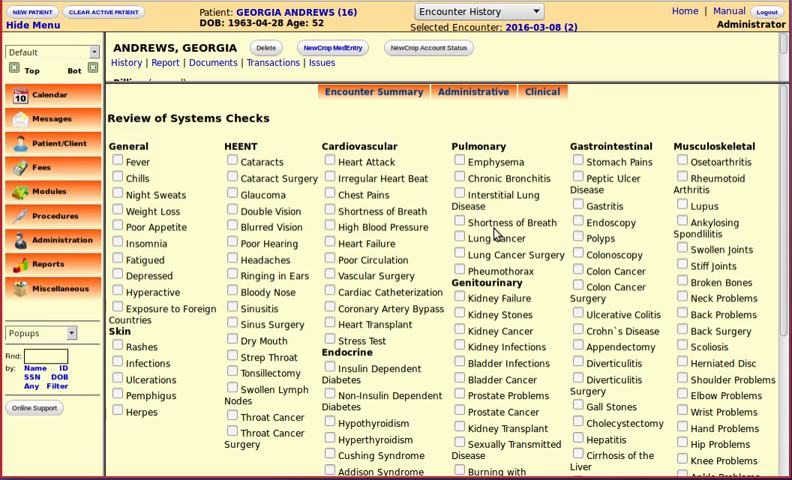
scroll(down, 3)
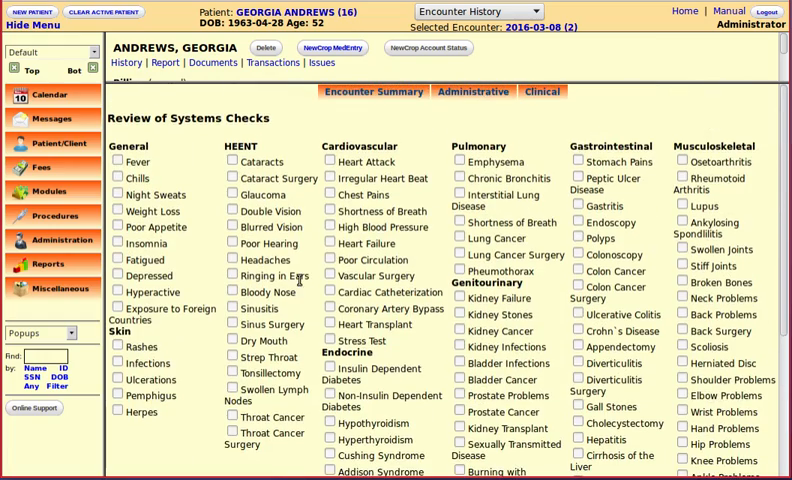
click(474, 92)
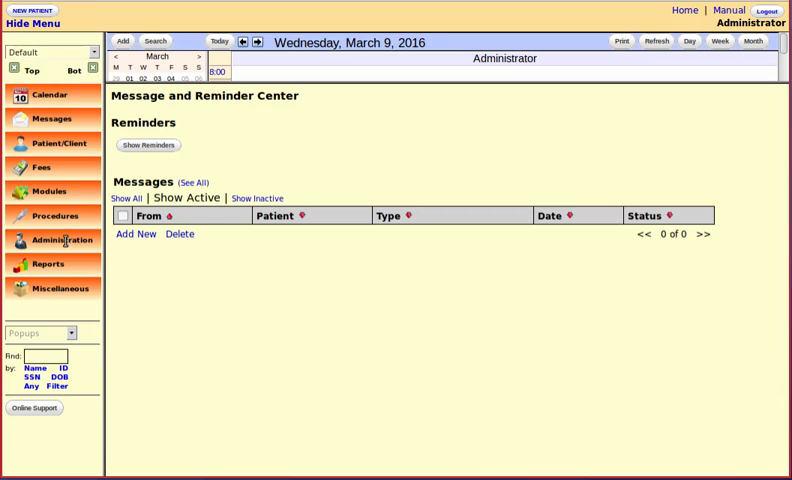
Reach Forms Administration via Administration > Other > Forms
click(54, 240)
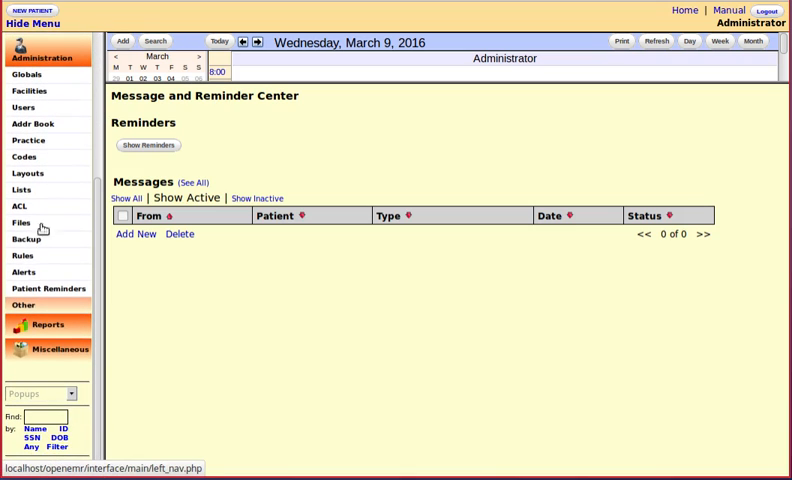
click(24, 304)
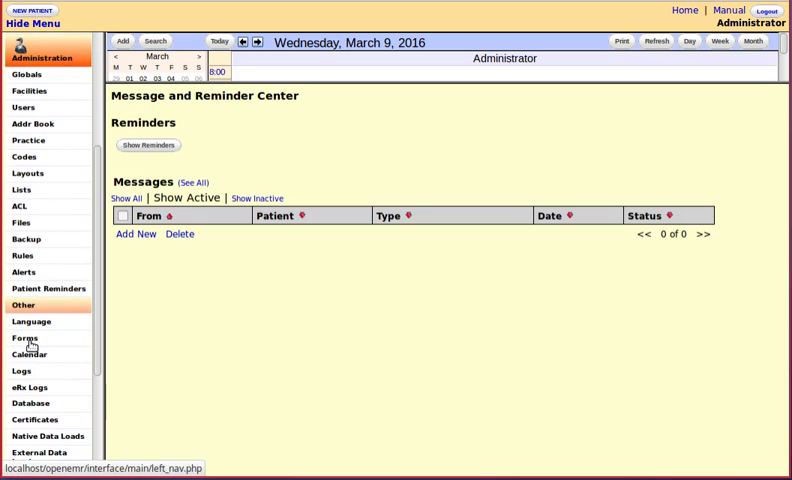
click(24, 338)
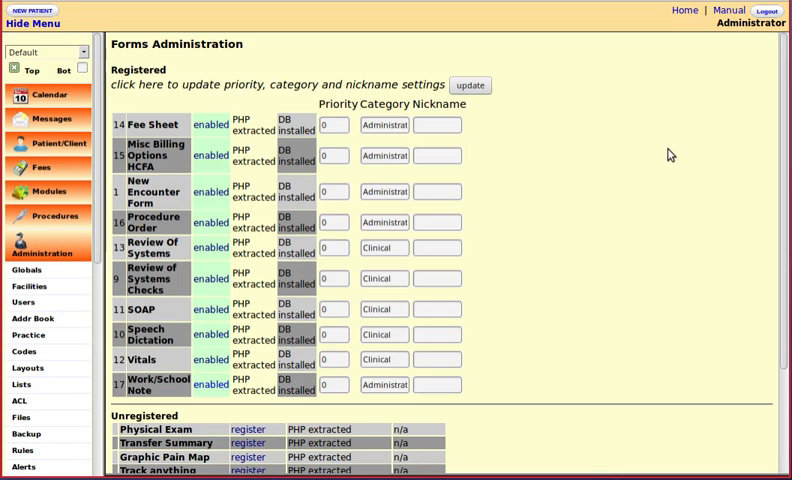
mouse_move(664, 152)
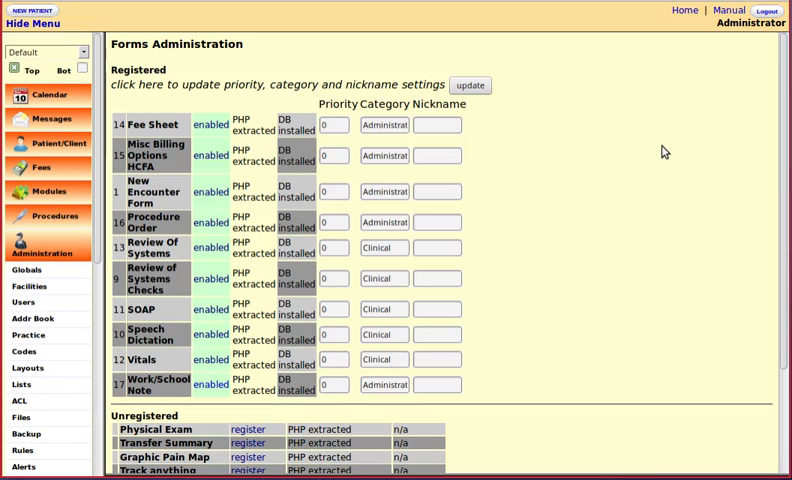
mouse_move(620, 64)
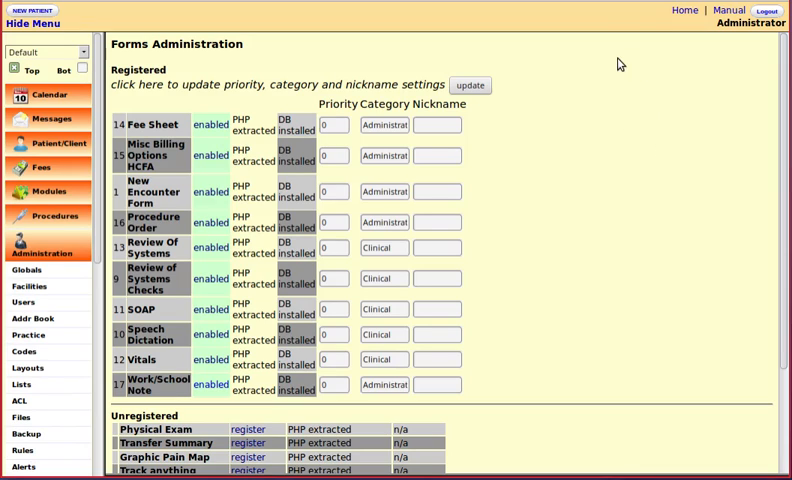
mouse_move(604, 94)
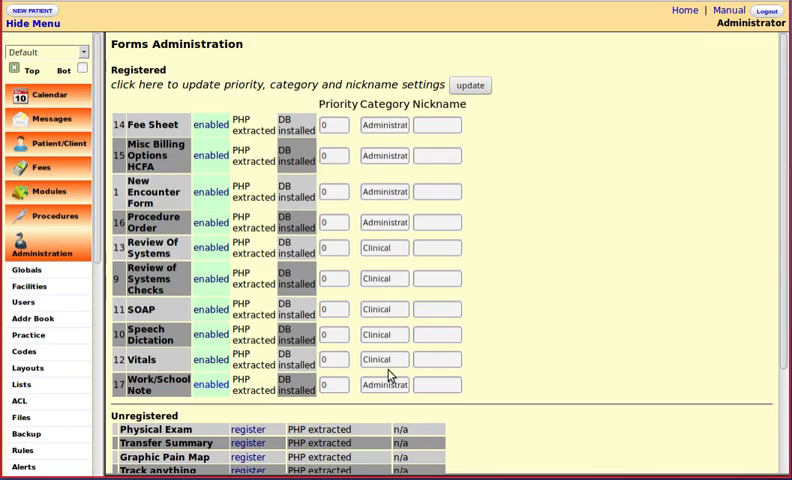
mouse_move(390, 126)
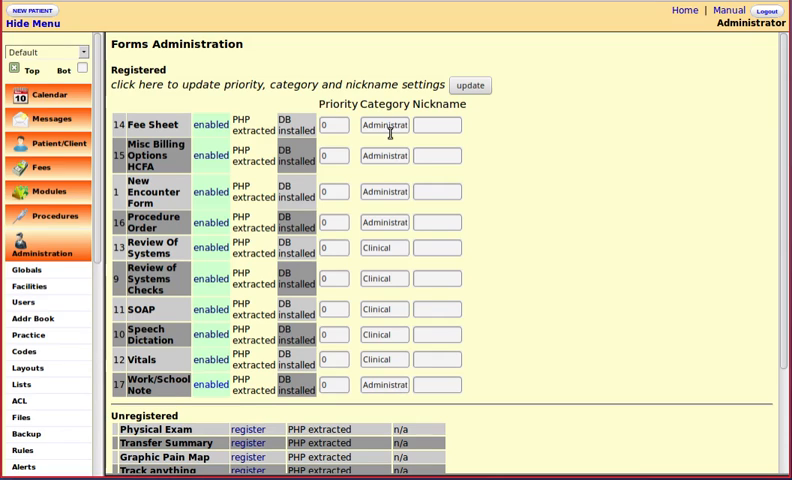
mouse_move(586, 132)
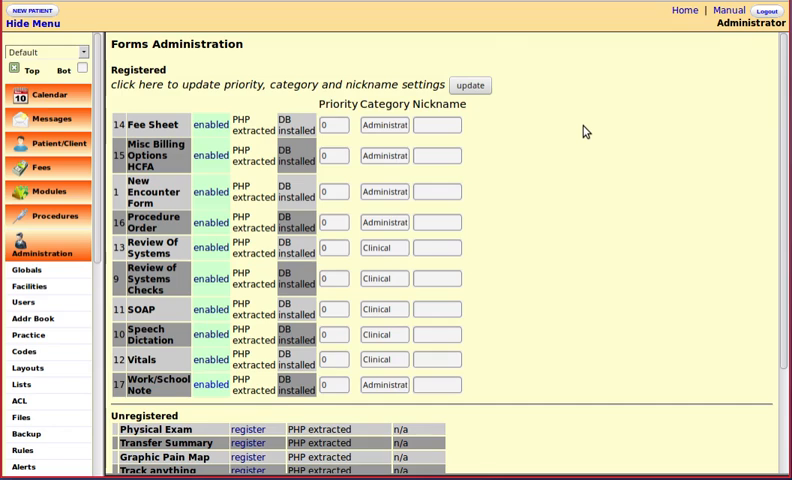
scroll(down, 3)
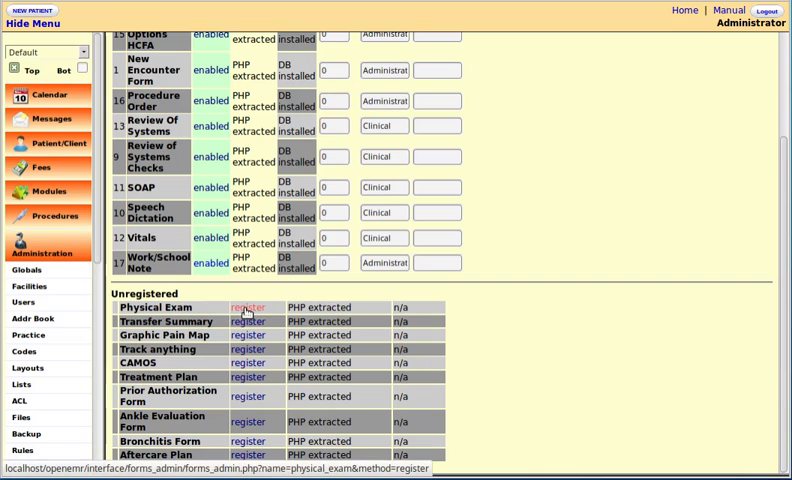
Register the Physical Exam form, install its DB, enable it, and save nickname PE
click(248, 308)
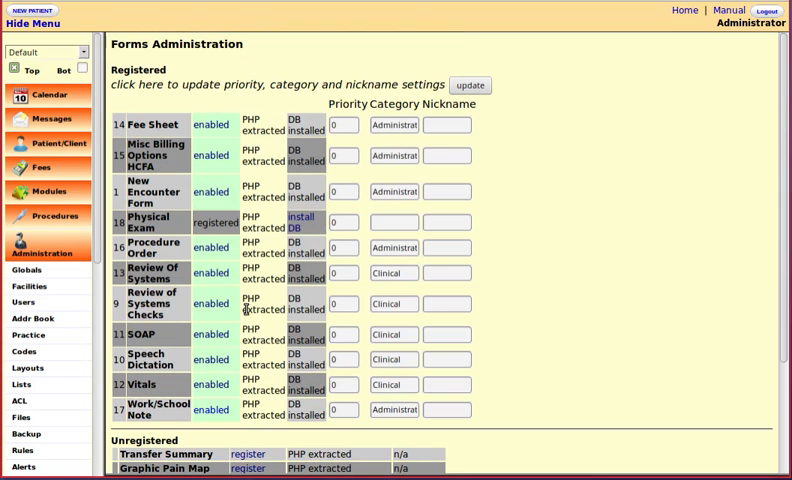
mouse_move(312, 156)
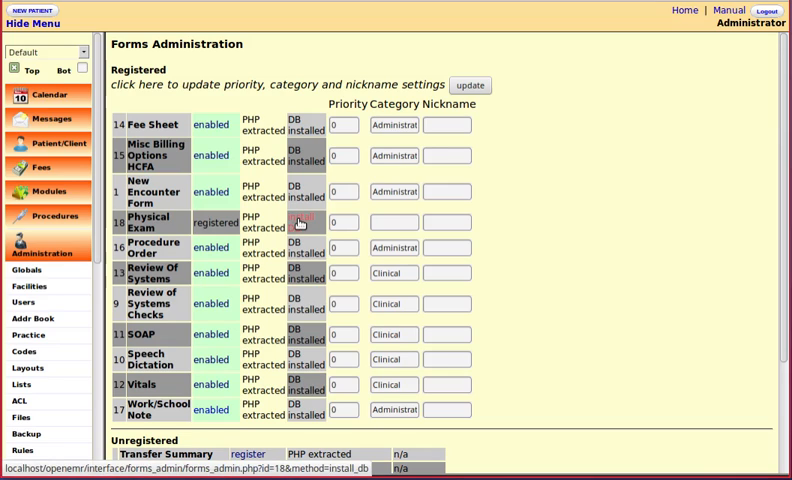
click(300, 224)
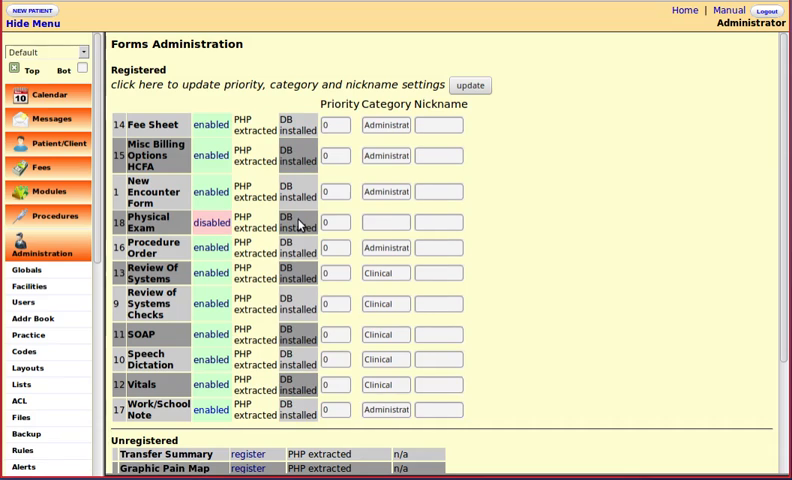
mouse_move(246, 228)
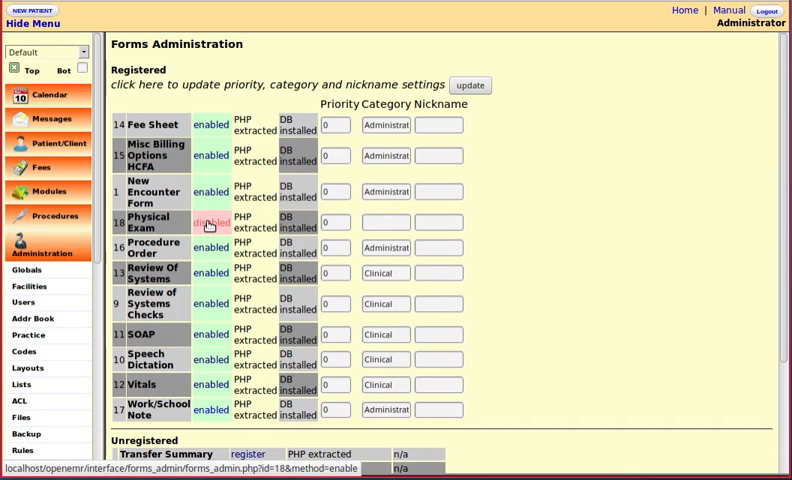
click(212, 224)
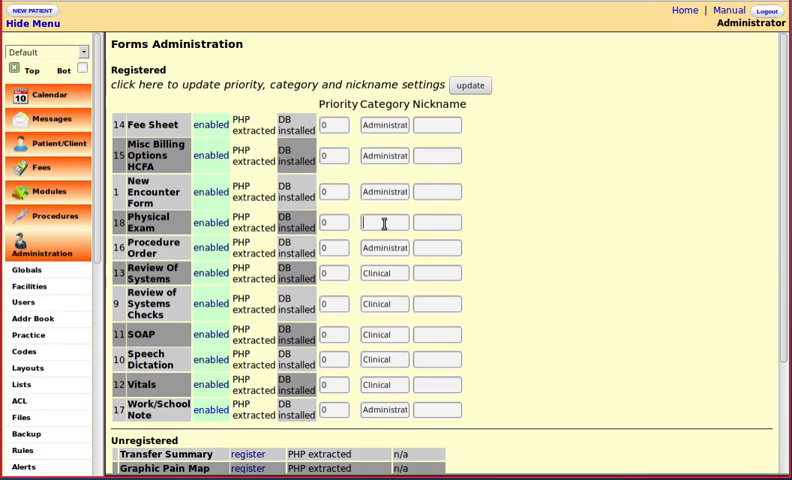
text(PE)
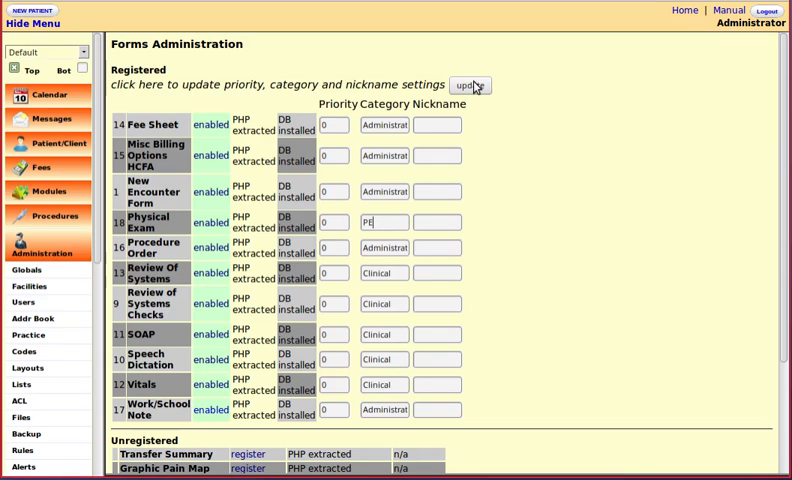
click(470, 84)
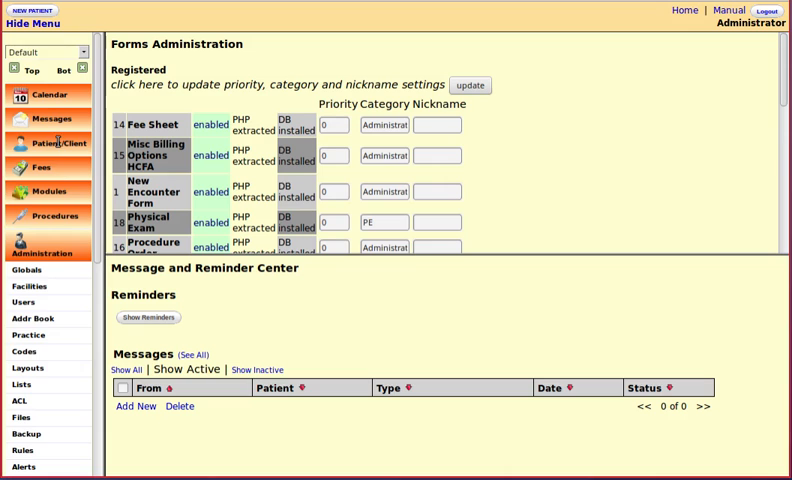
click(58, 144)
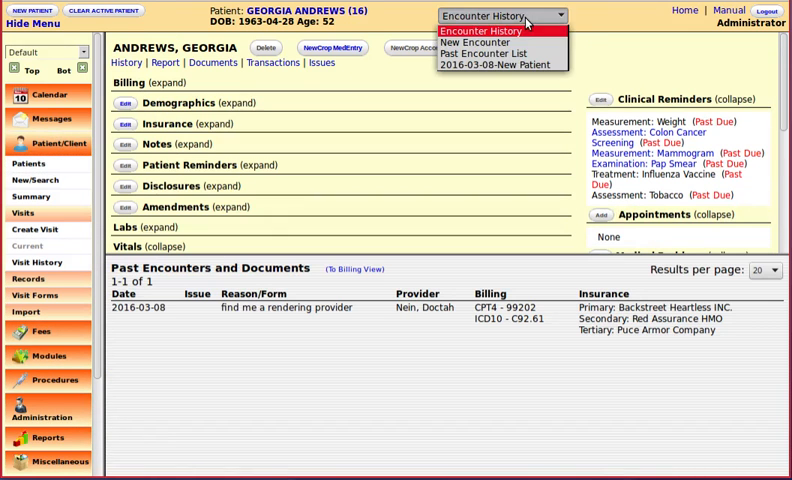
click(496, 64)
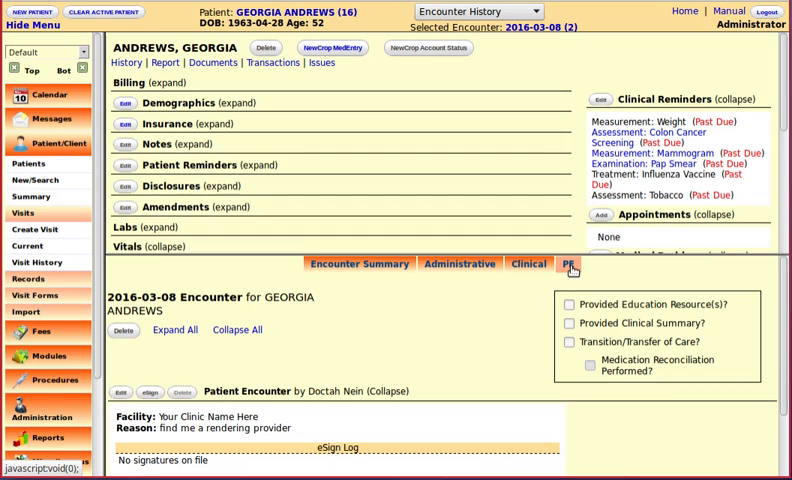
click(568, 264)
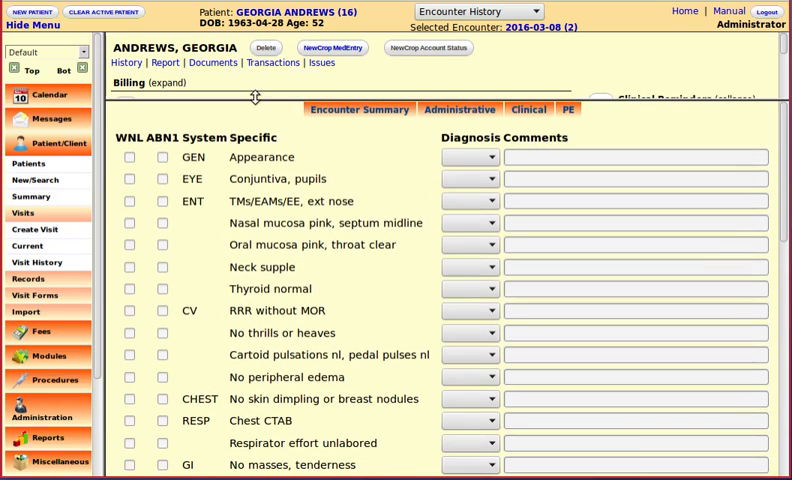
scroll(down, 3)
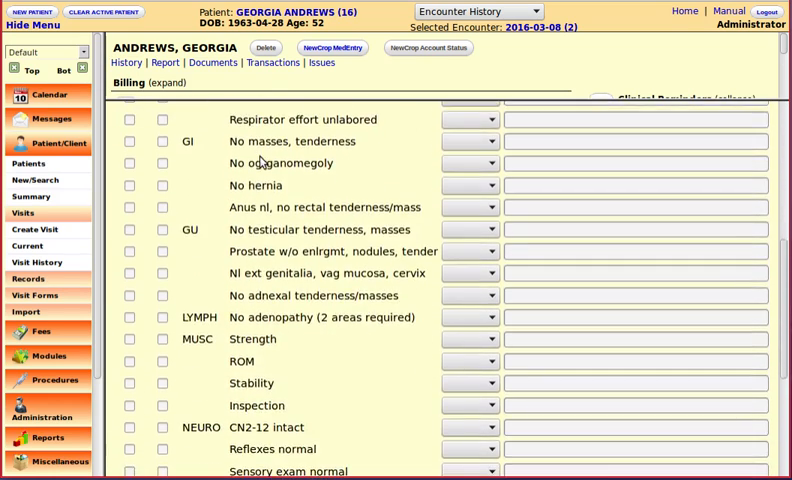
scroll(down, 3)
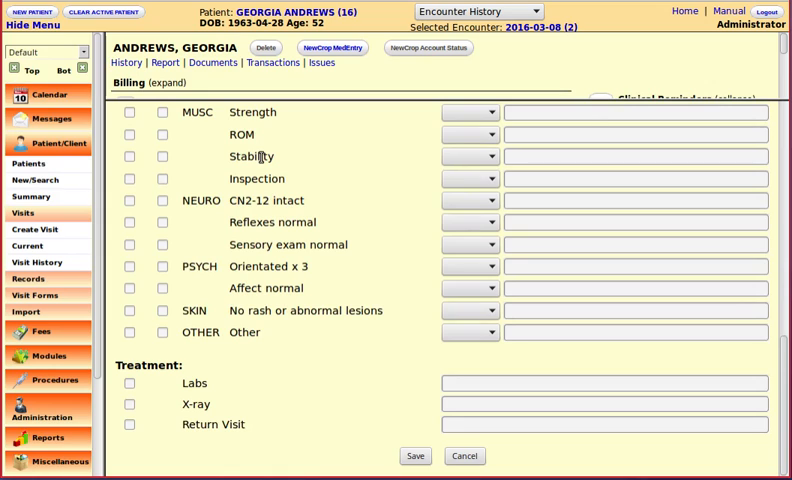
mouse_move(412, 440)
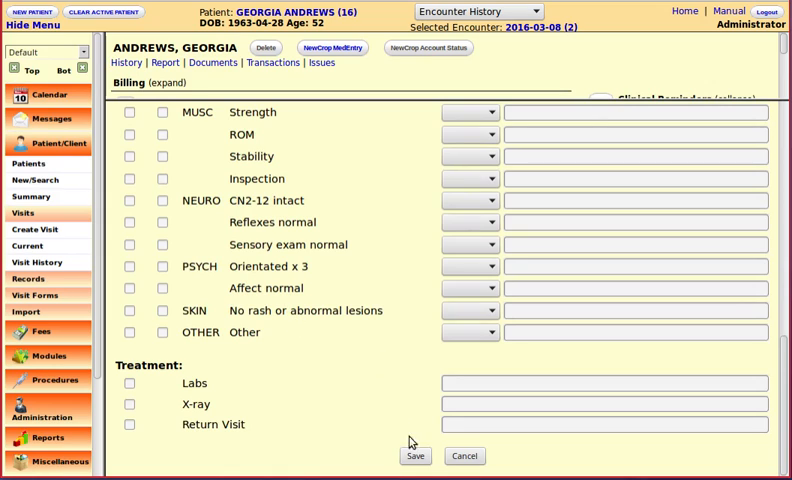
mouse_move(312, 112)
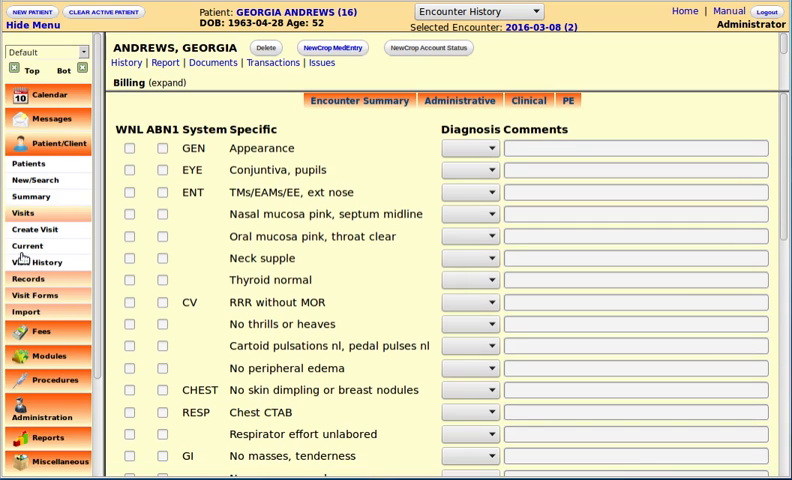
Return to Forms Administration and toggle Physical Exam's enabled setting to disable it
click(50, 172)
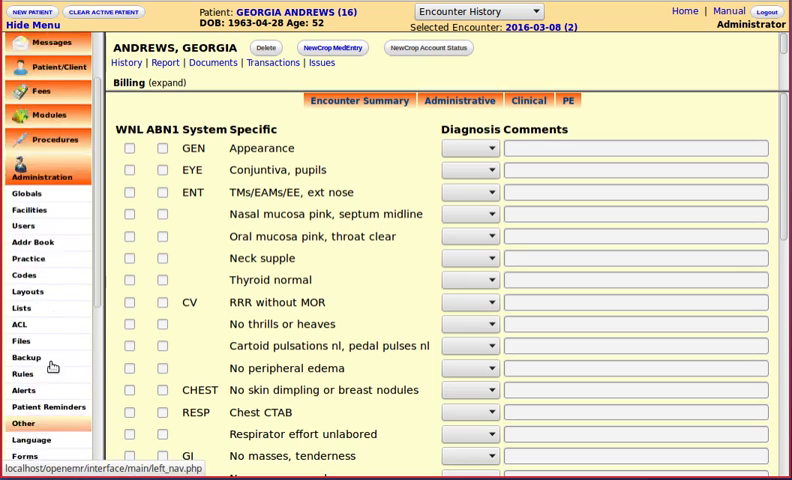
scroll(down, 3)
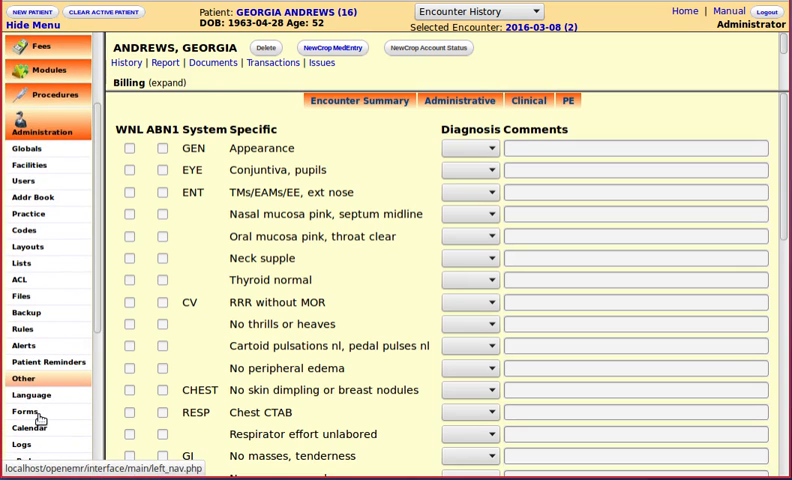
click(22, 410)
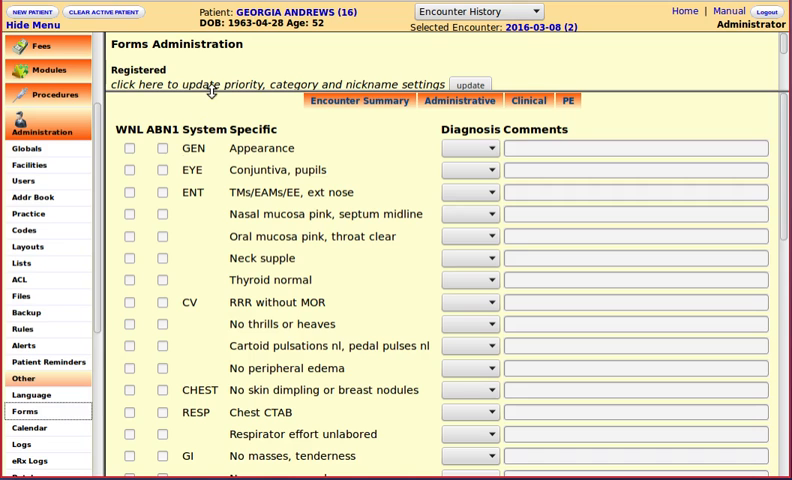
click(284, 84)
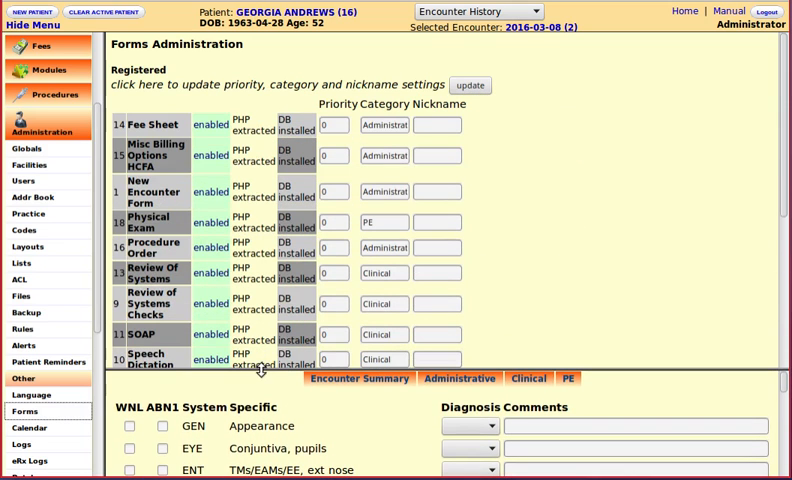
scroll(down, 3)
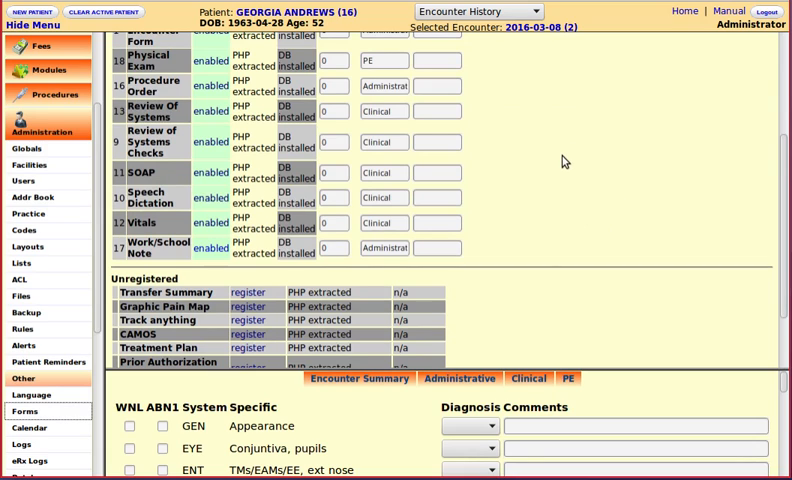
scroll(up, 3)
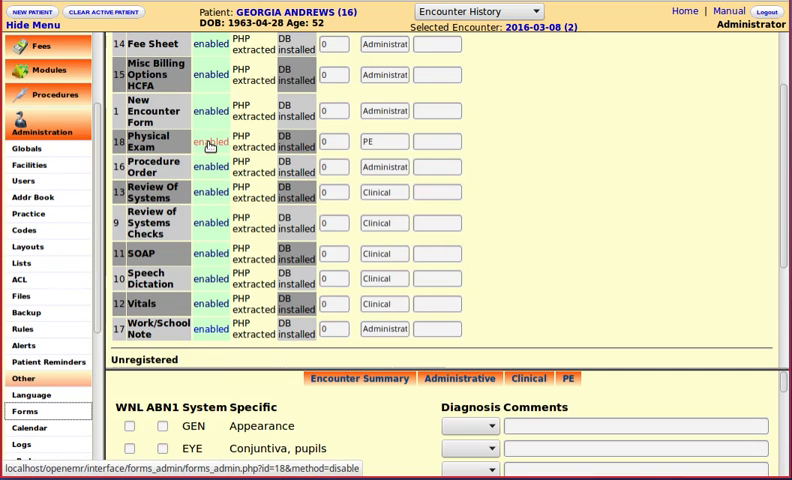
click(210, 144)
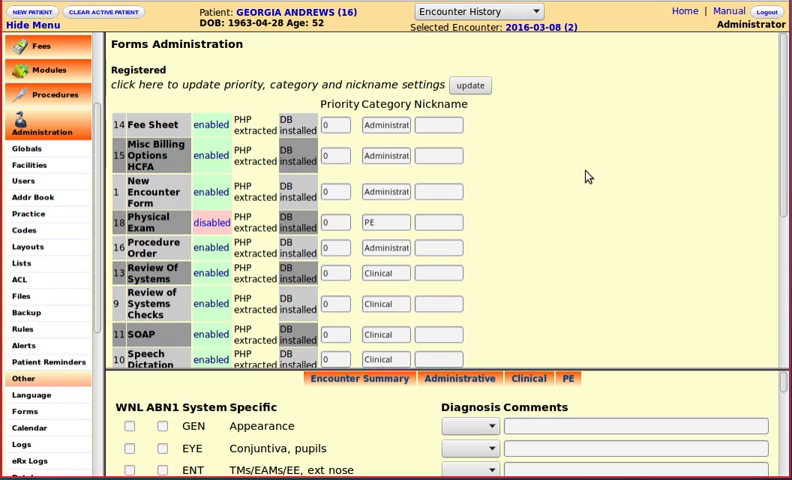
mouse_move(612, 180)
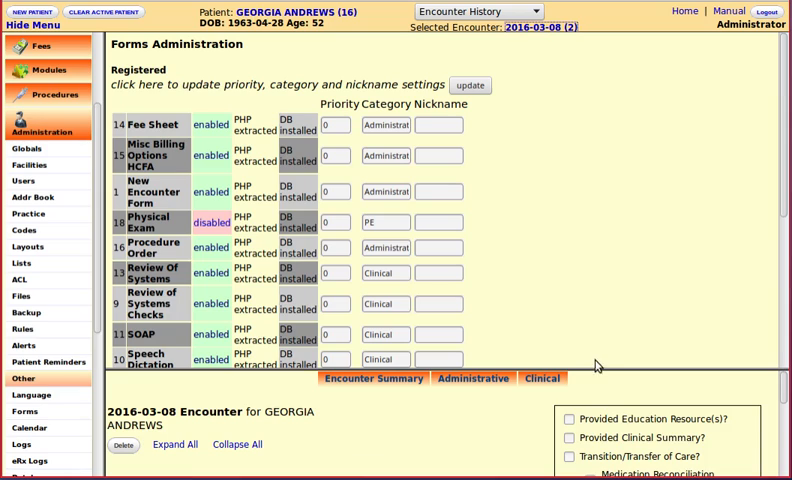
mouse_move(590, 390)
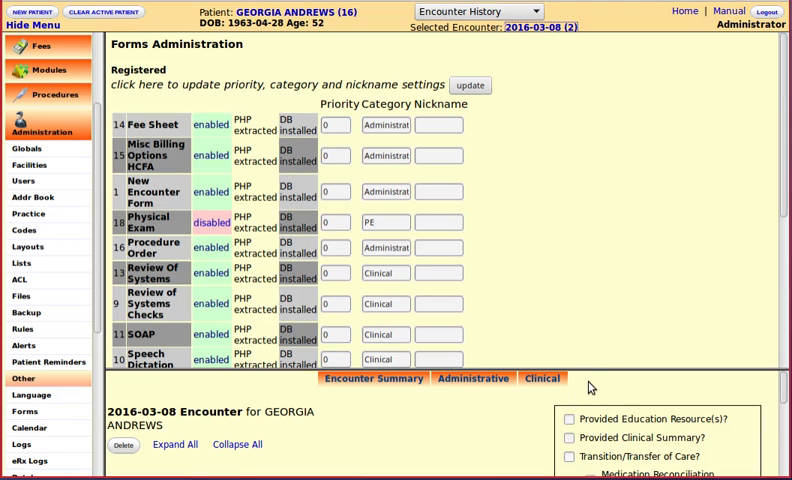
mouse_move(600, 358)
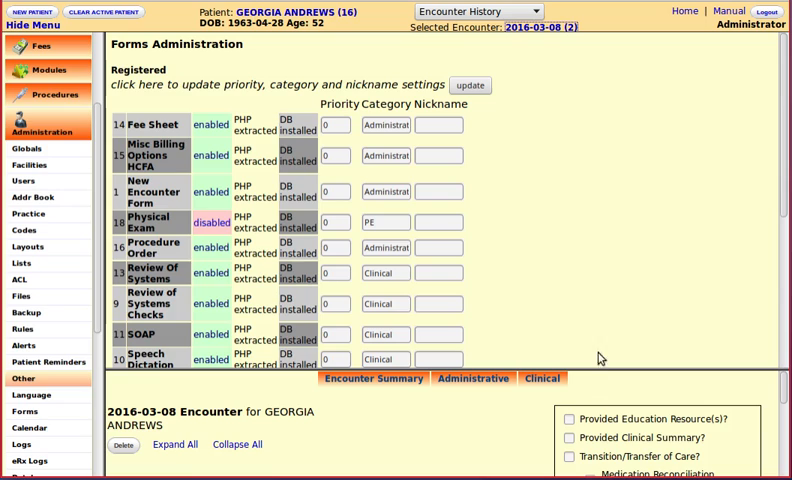
mouse_move(576, 288)
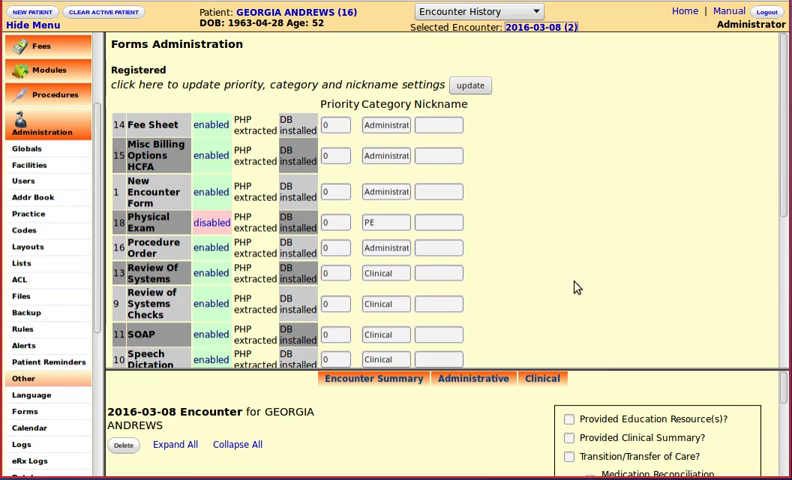
mouse_move(588, 304)
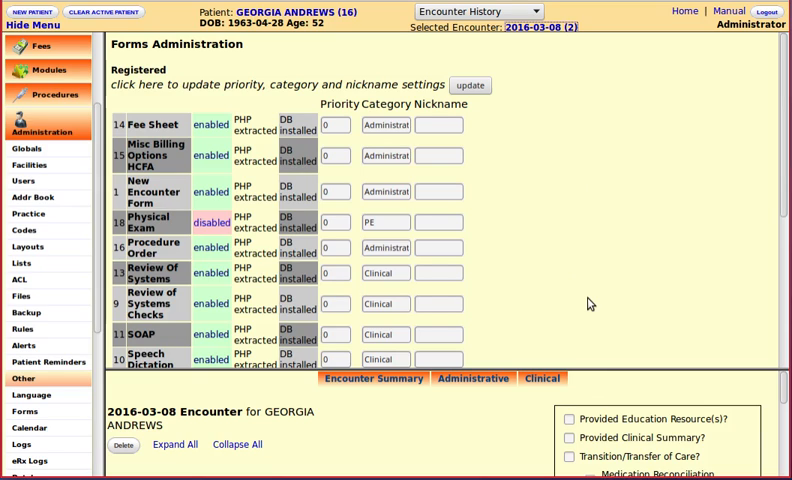
mouse_move(600, 288)
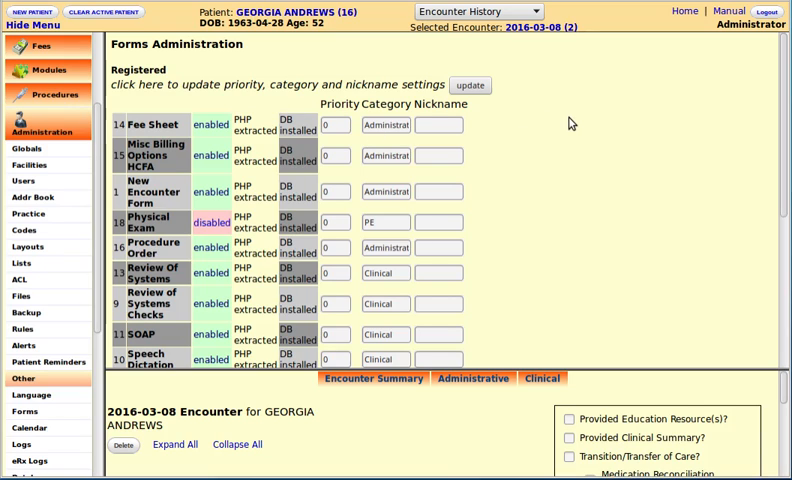
mouse_move(576, 120)
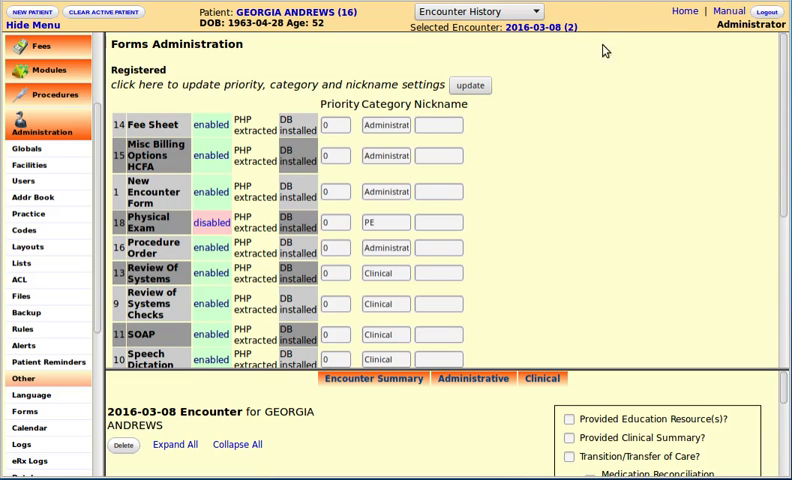
mouse_move(604, 50)
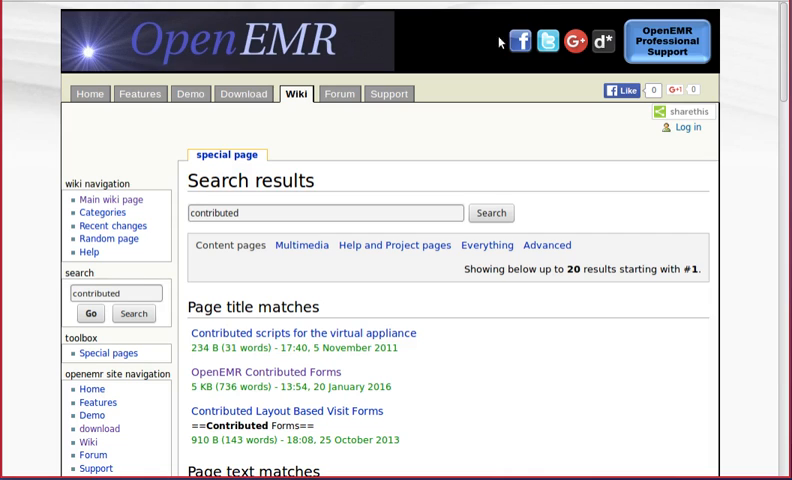
mouse_move(428, 140)
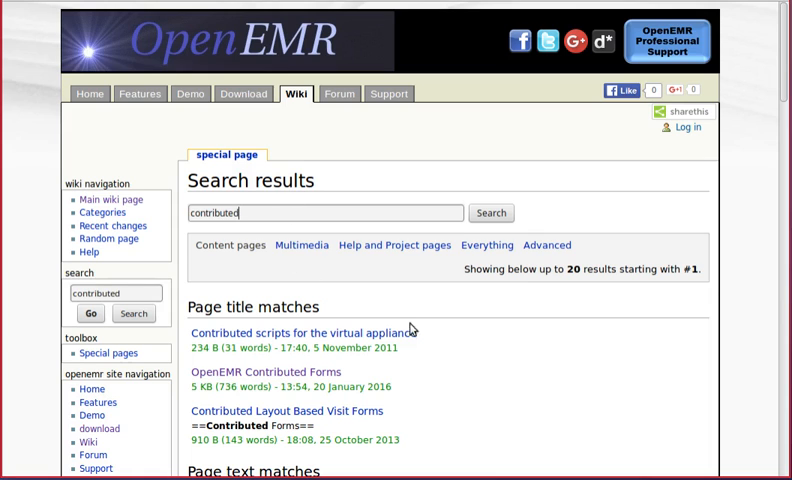
Scroll the wiki search results for 'contributed' showing OpenEMR Contributed Forms
scroll(down, 3)
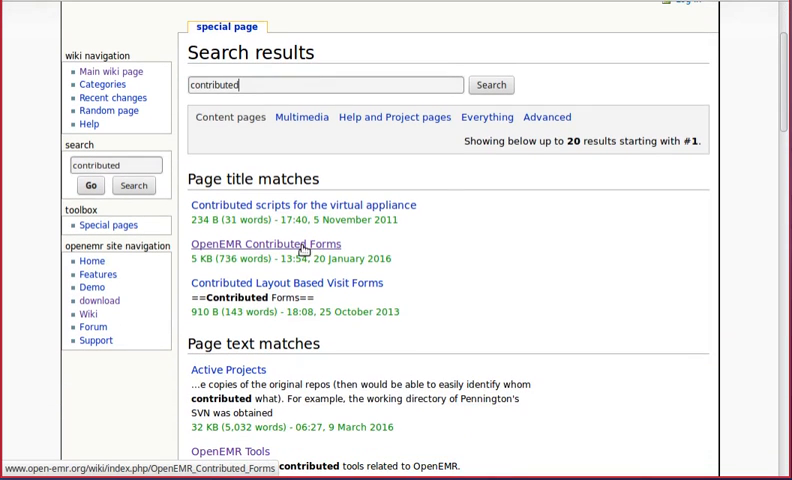
click(264, 244)
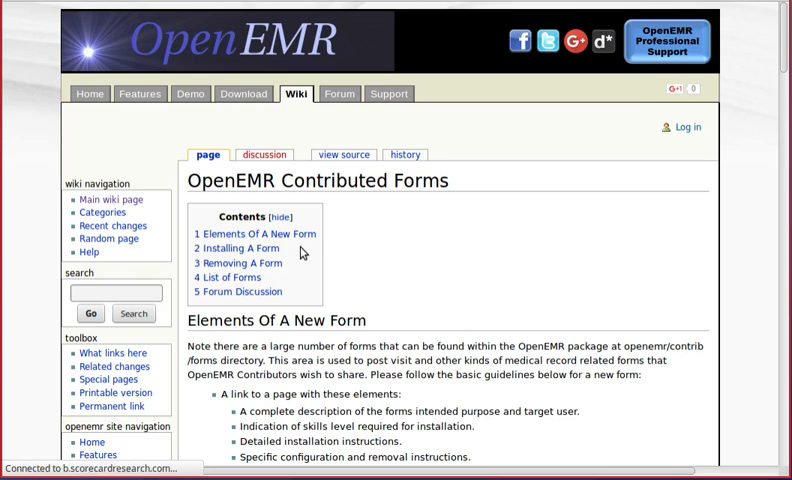
scroll(down, 3)
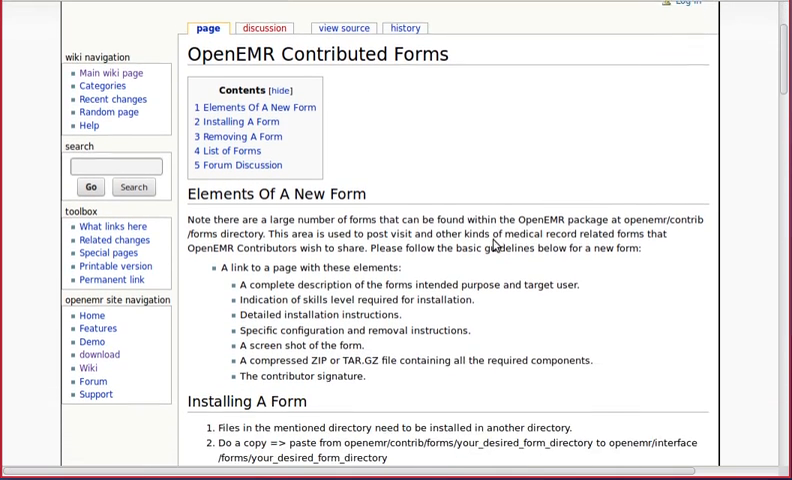
scroll(down, 3)
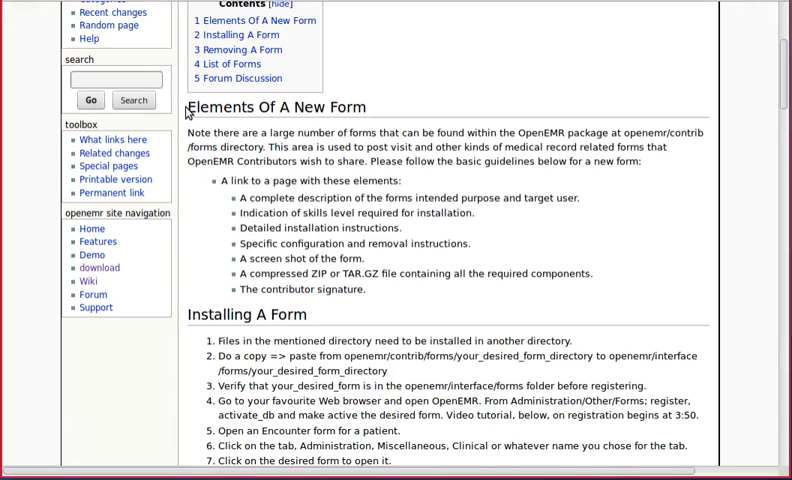
scroll(down, 3)
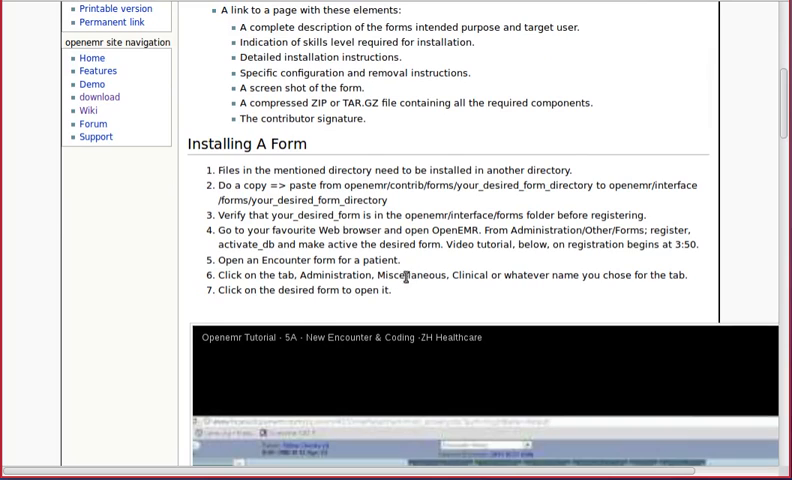
scroll(down, 3)
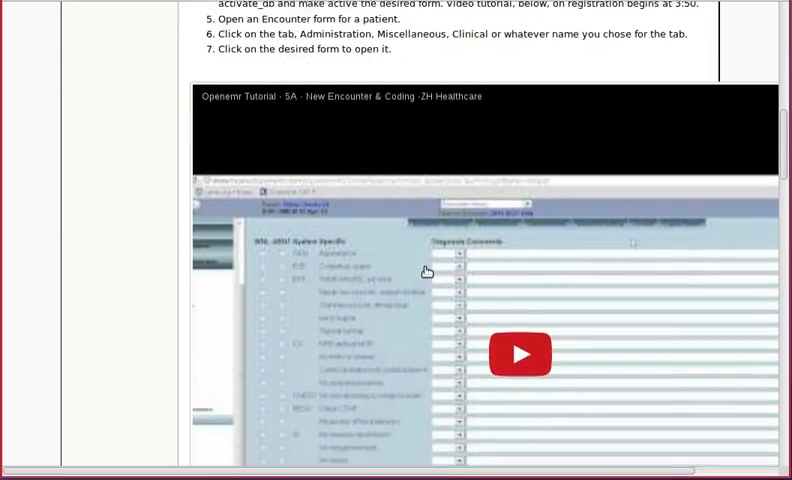
scroll(down, 3)
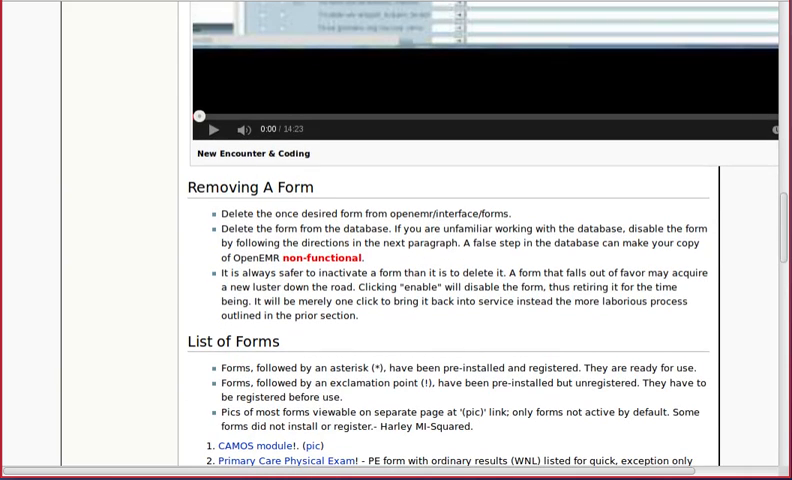
mouse_move(116, 116)
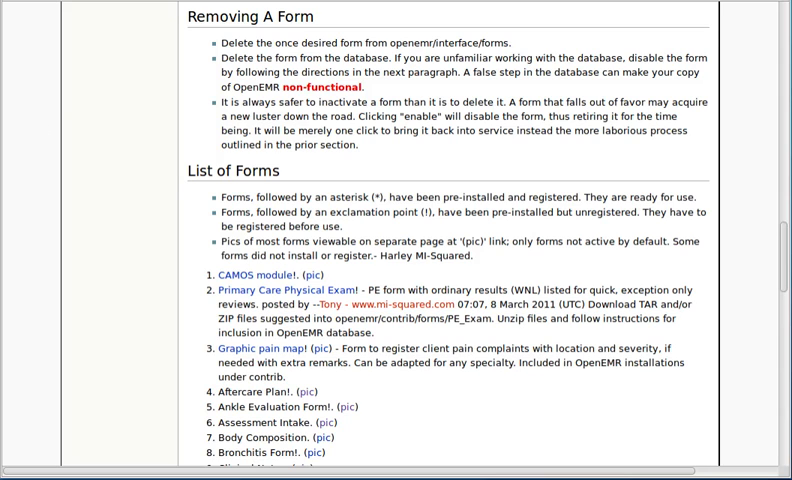
scroll(down, 3)
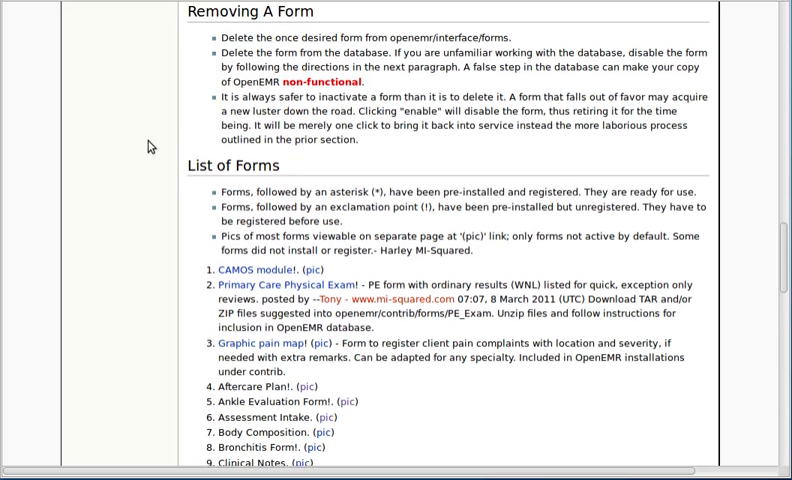
scroll(down, 3)
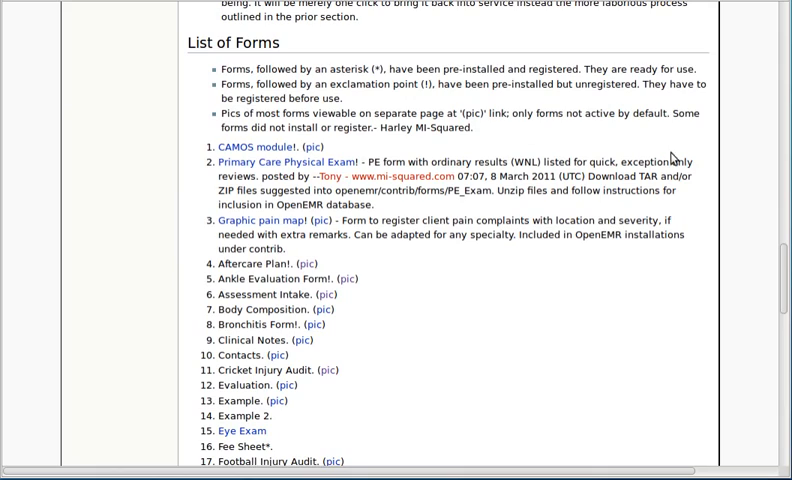
scroll(down, 3)
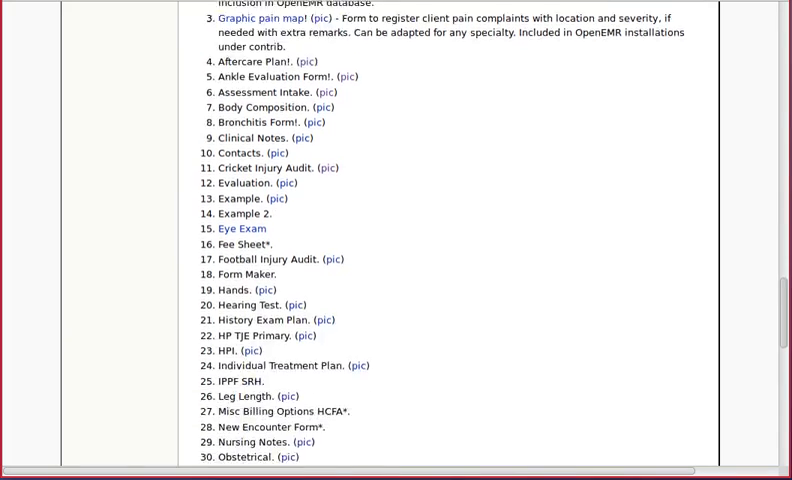
scroll(down, 3)
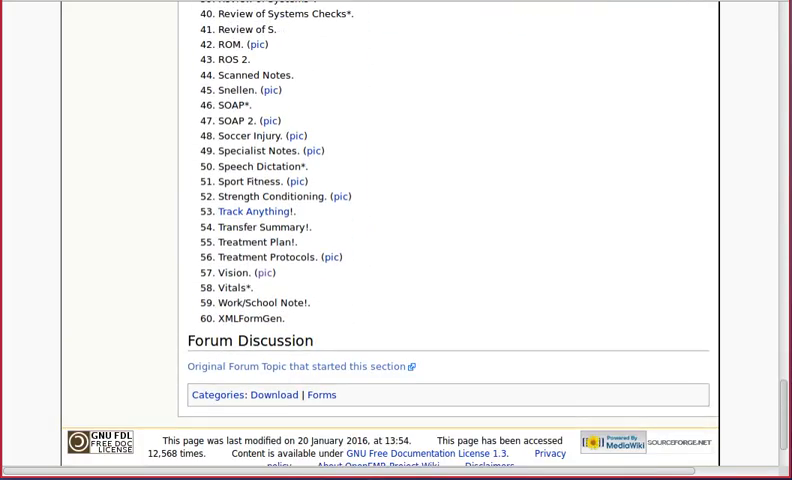
scroll(up, 3)
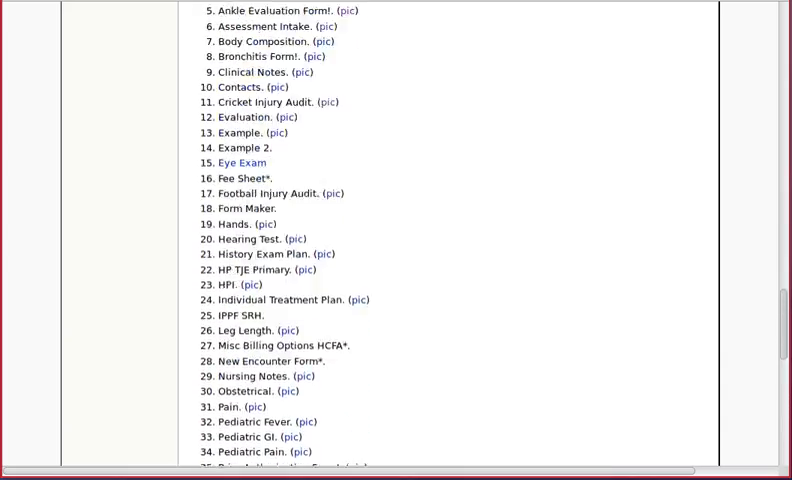
scroll(up, 3)
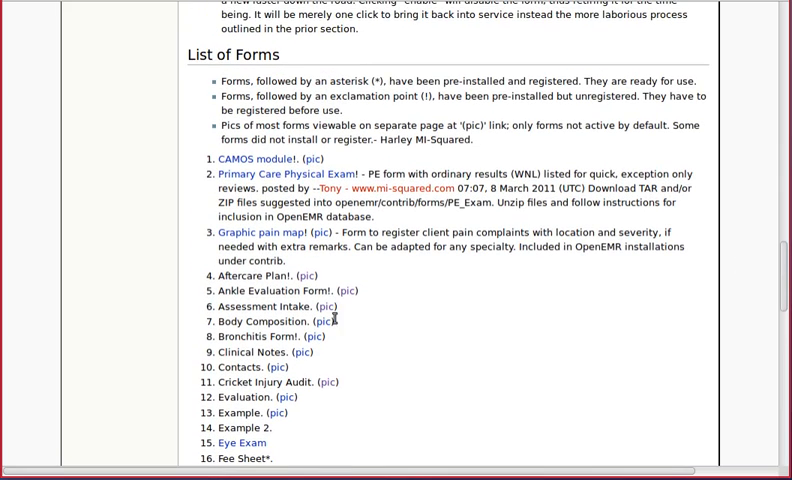
scroll(down, 3)
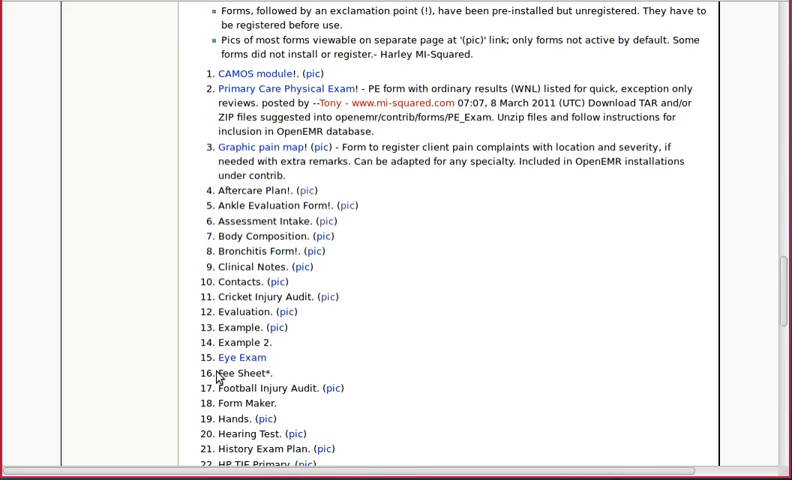
double_click(236, 372)
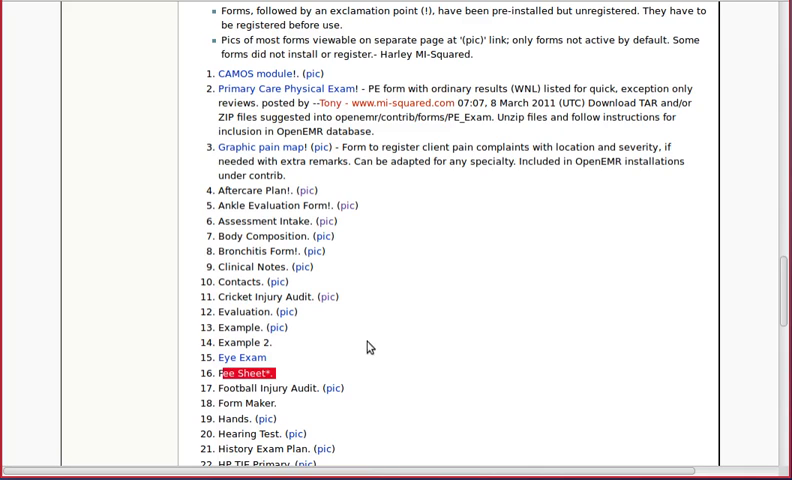
mouse_move(412, 344)
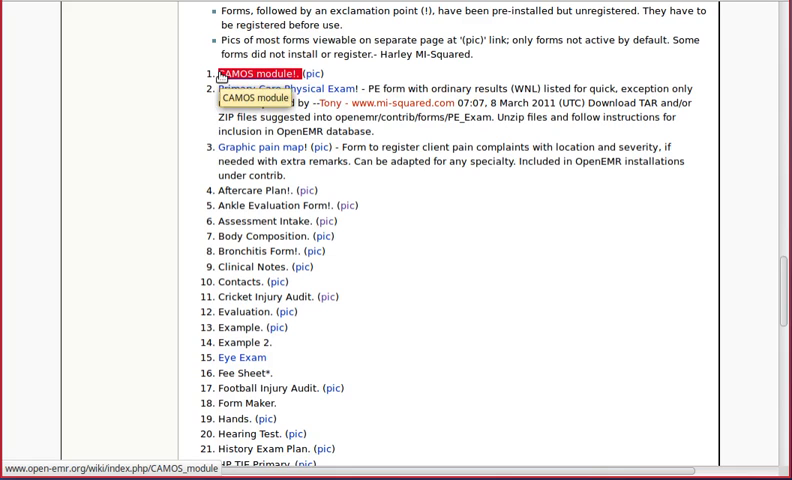
mouse_move(320, 132)
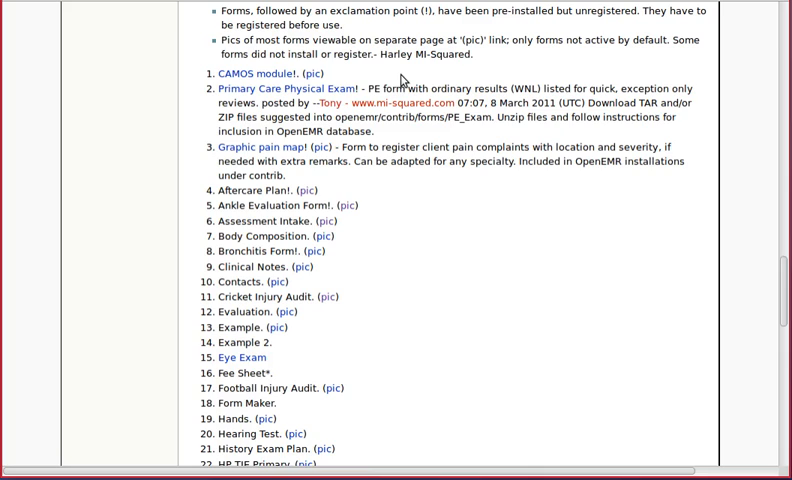
mouse_move(322, 250)
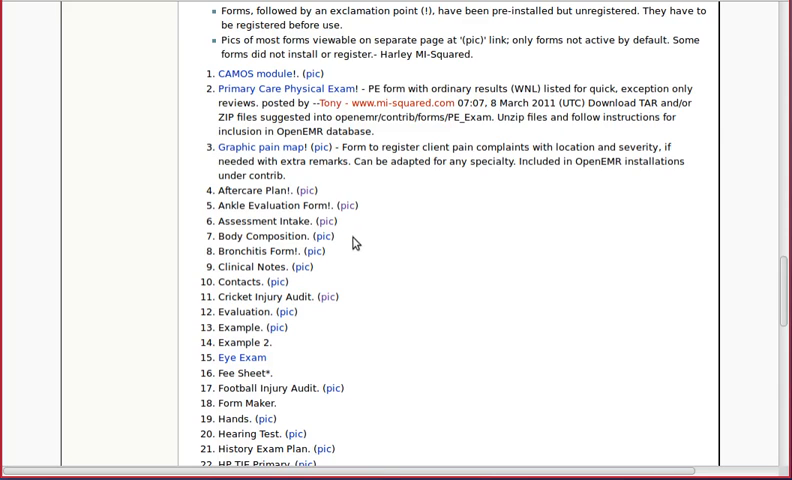
mouse_move(418, 246)
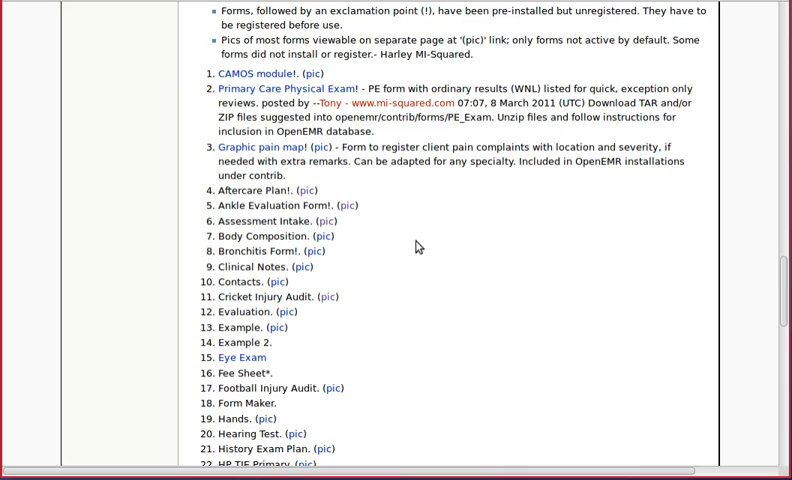
mouse_move(444, 232)
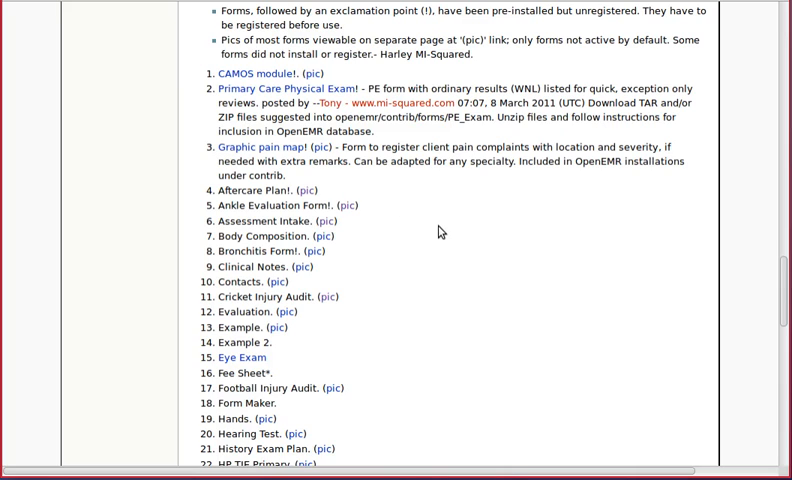
mouse_move(332, 300)
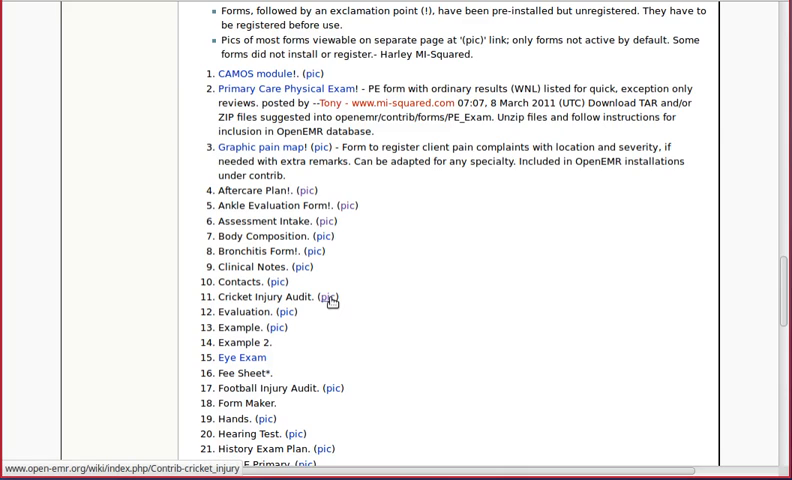
View the Cricket Injury Audit (pic) page showing match information and injury fields
click(328, 296)
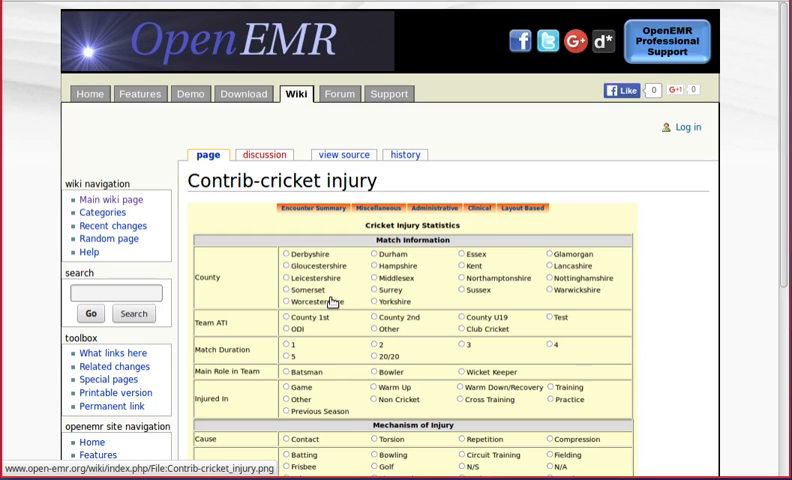
scroll(down, 3)
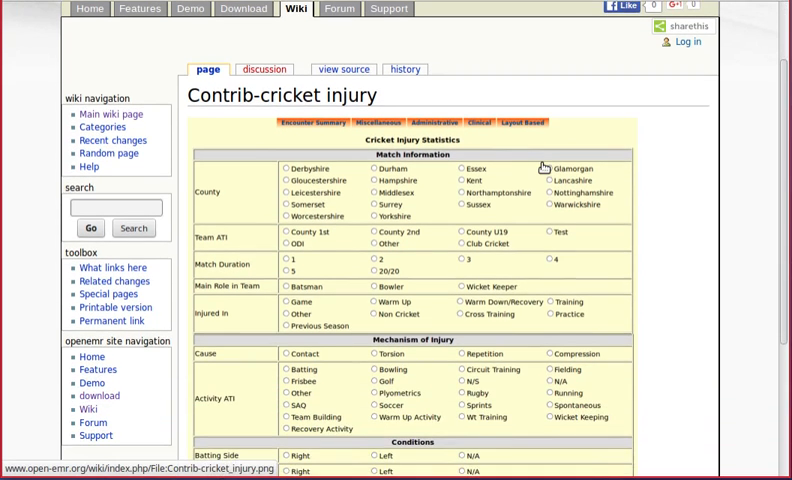
scroll(down, 3)
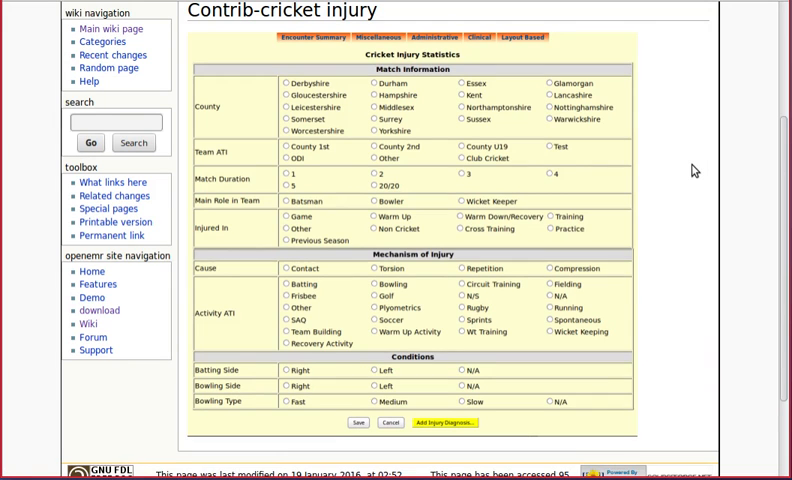
scroll(up, 3)
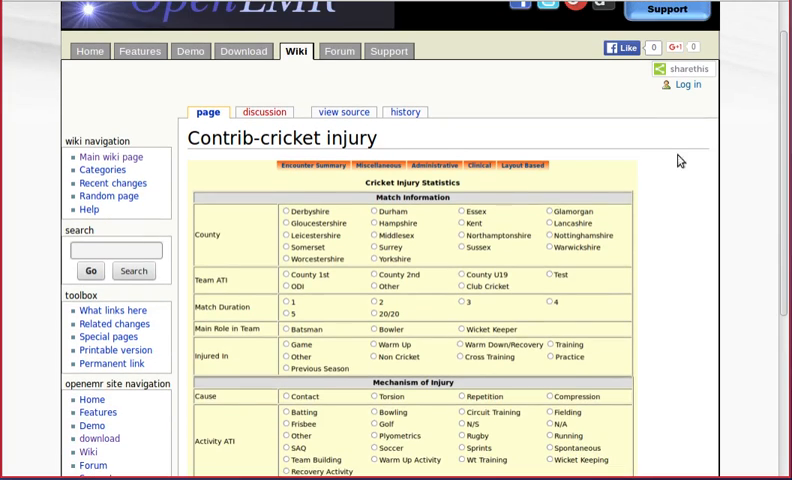